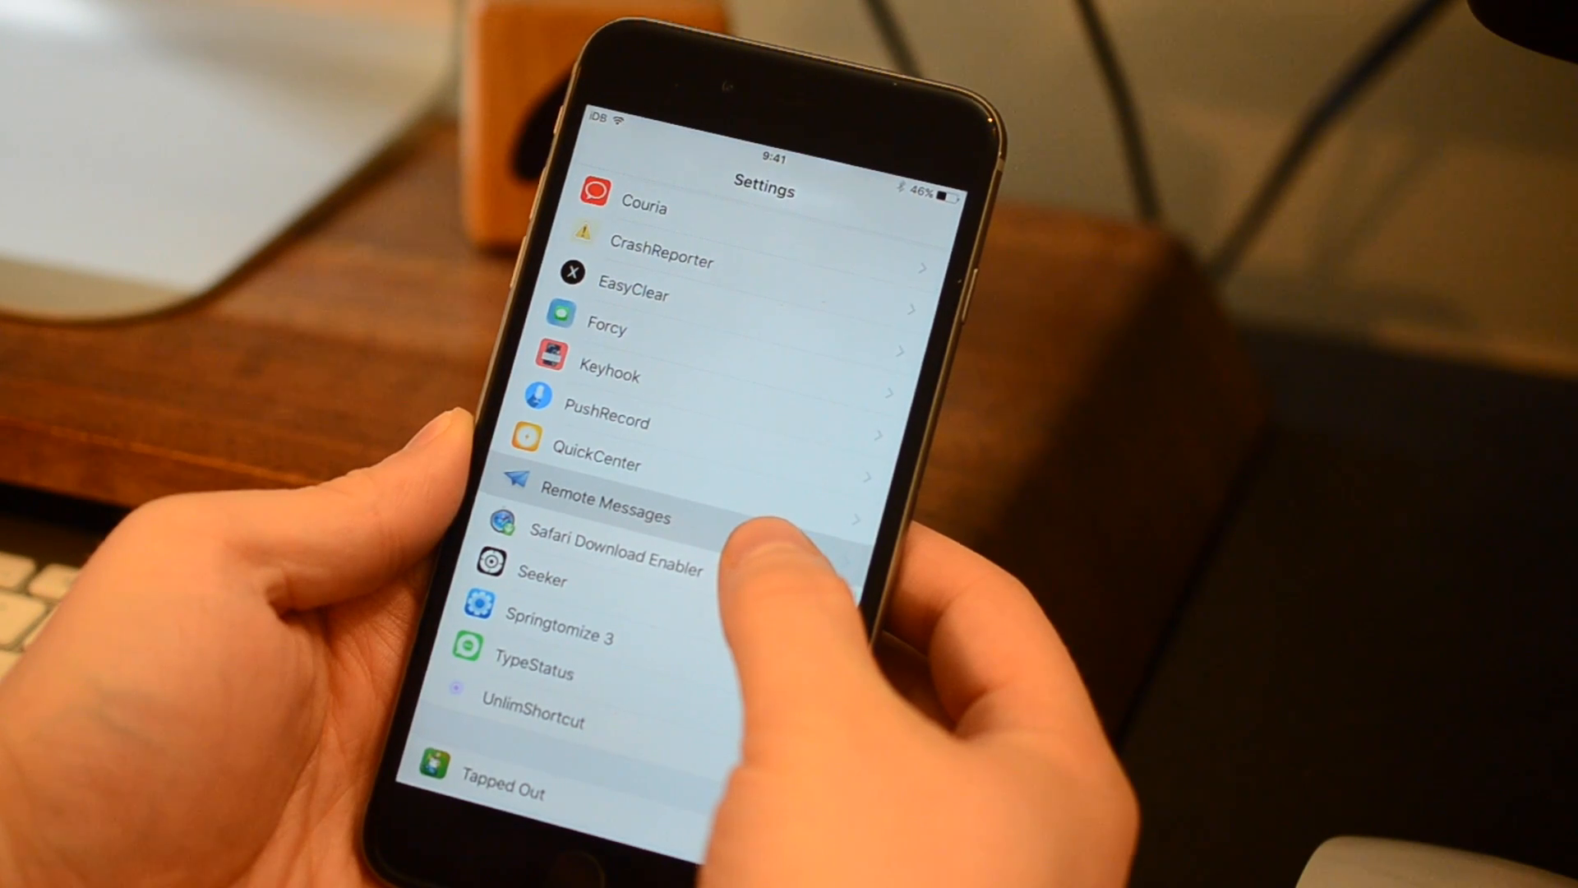
Step: Open Remote Messages settings and confirm Enable (port 333) and Use Authentication are on
{"action": "left_click", "coordinate": [604, 502]}
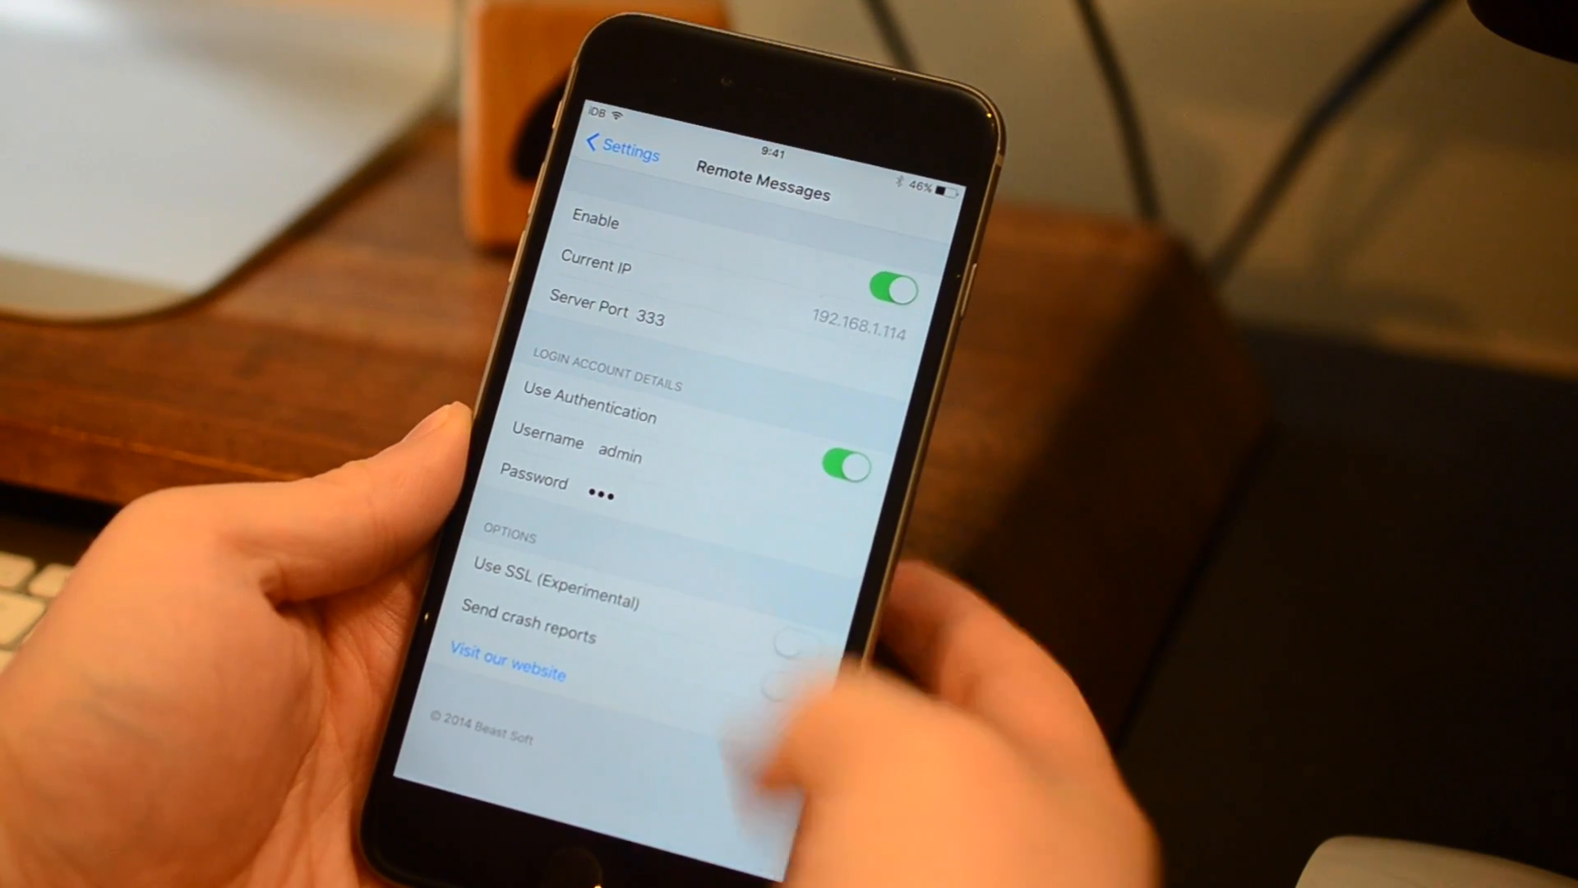
{"action": "left_click", "coordinate": [619, 153]}
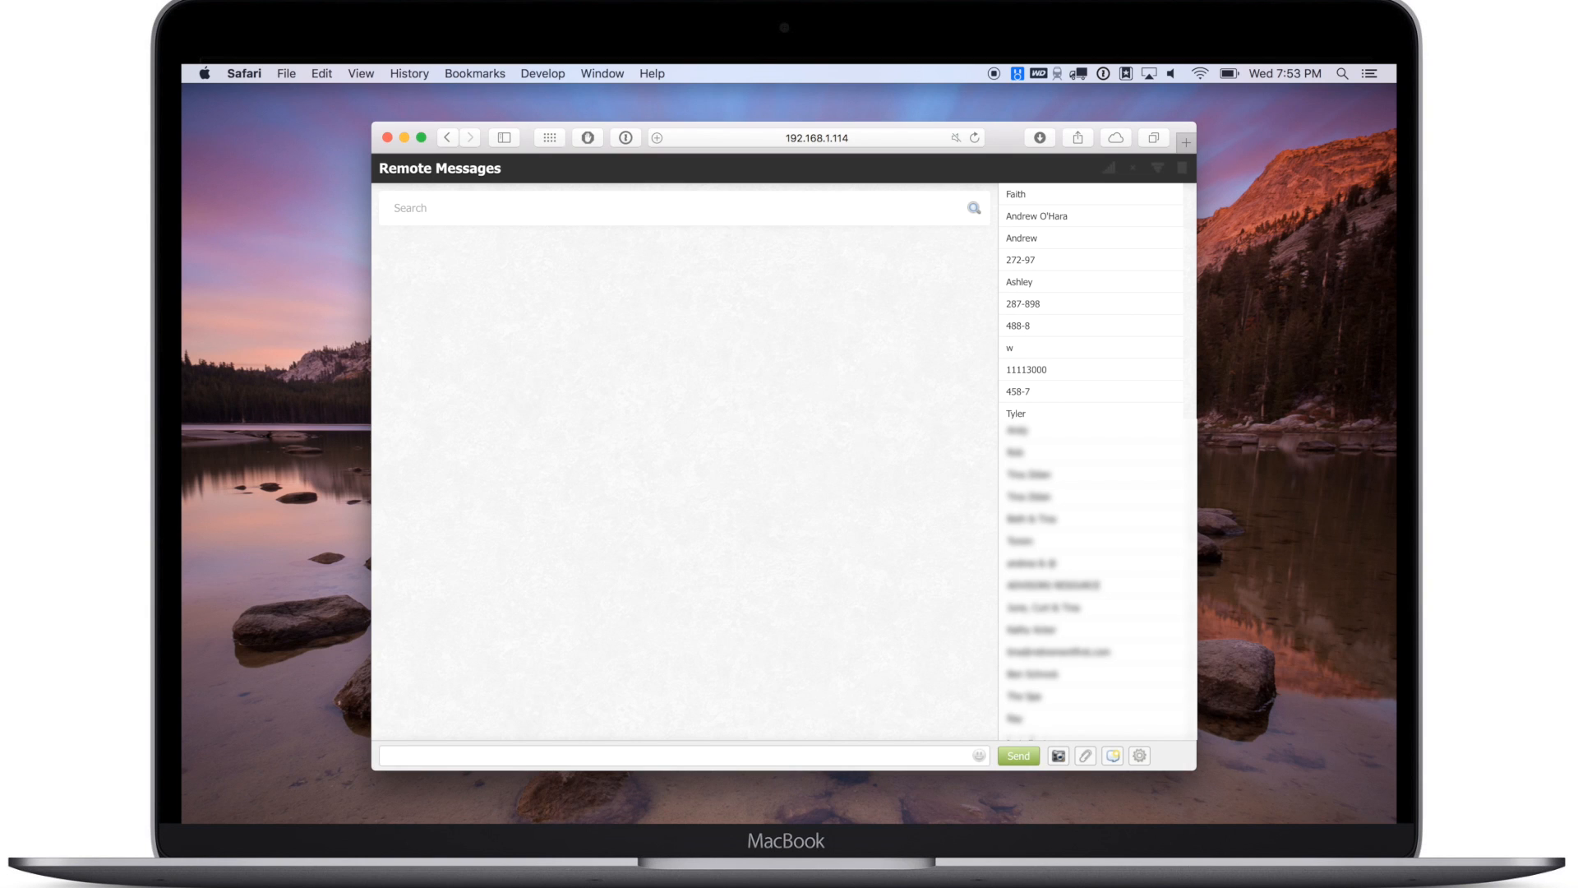
{"action": "mouse_move", "coordinate": [734, 376]}
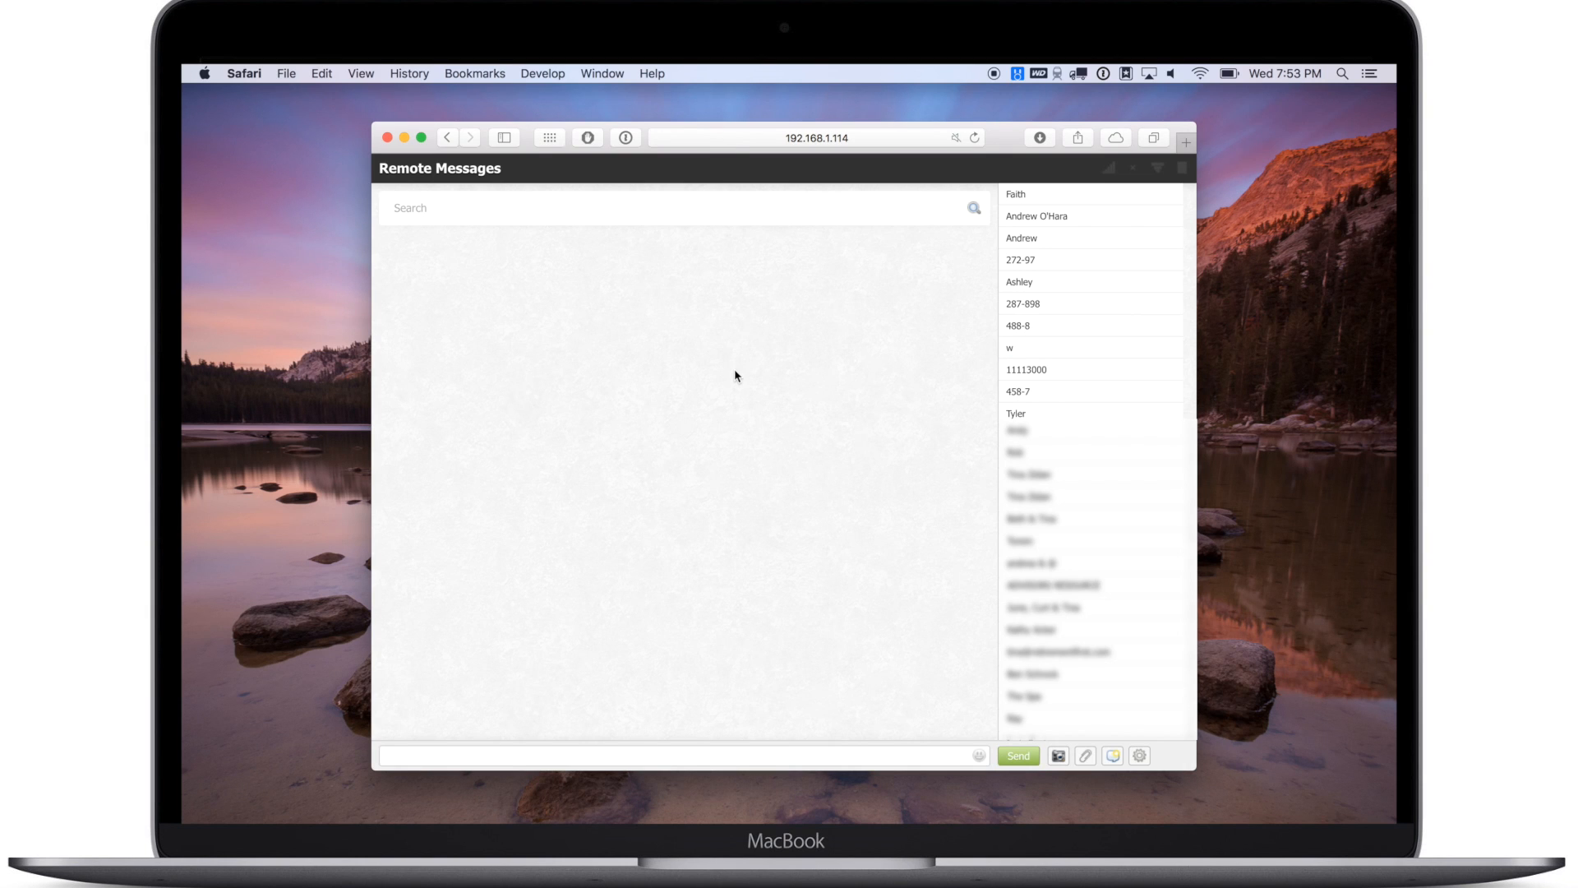
{"action": "mouse_move", "coordinate": [932, 259]}
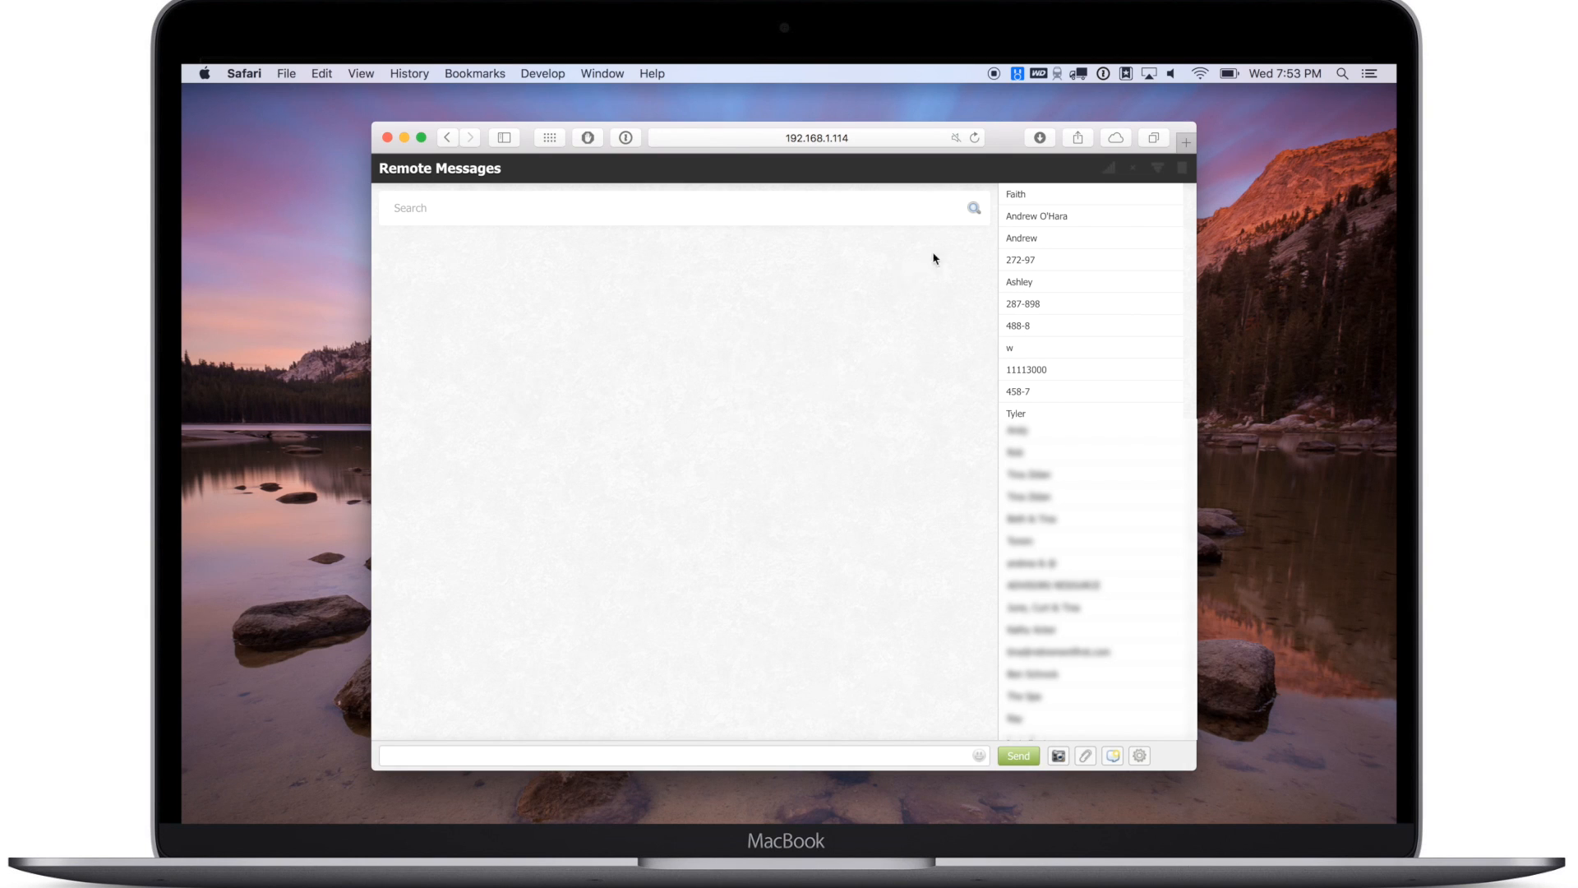
{"action": "mouse_move", "coordinate": [1035, 202]}
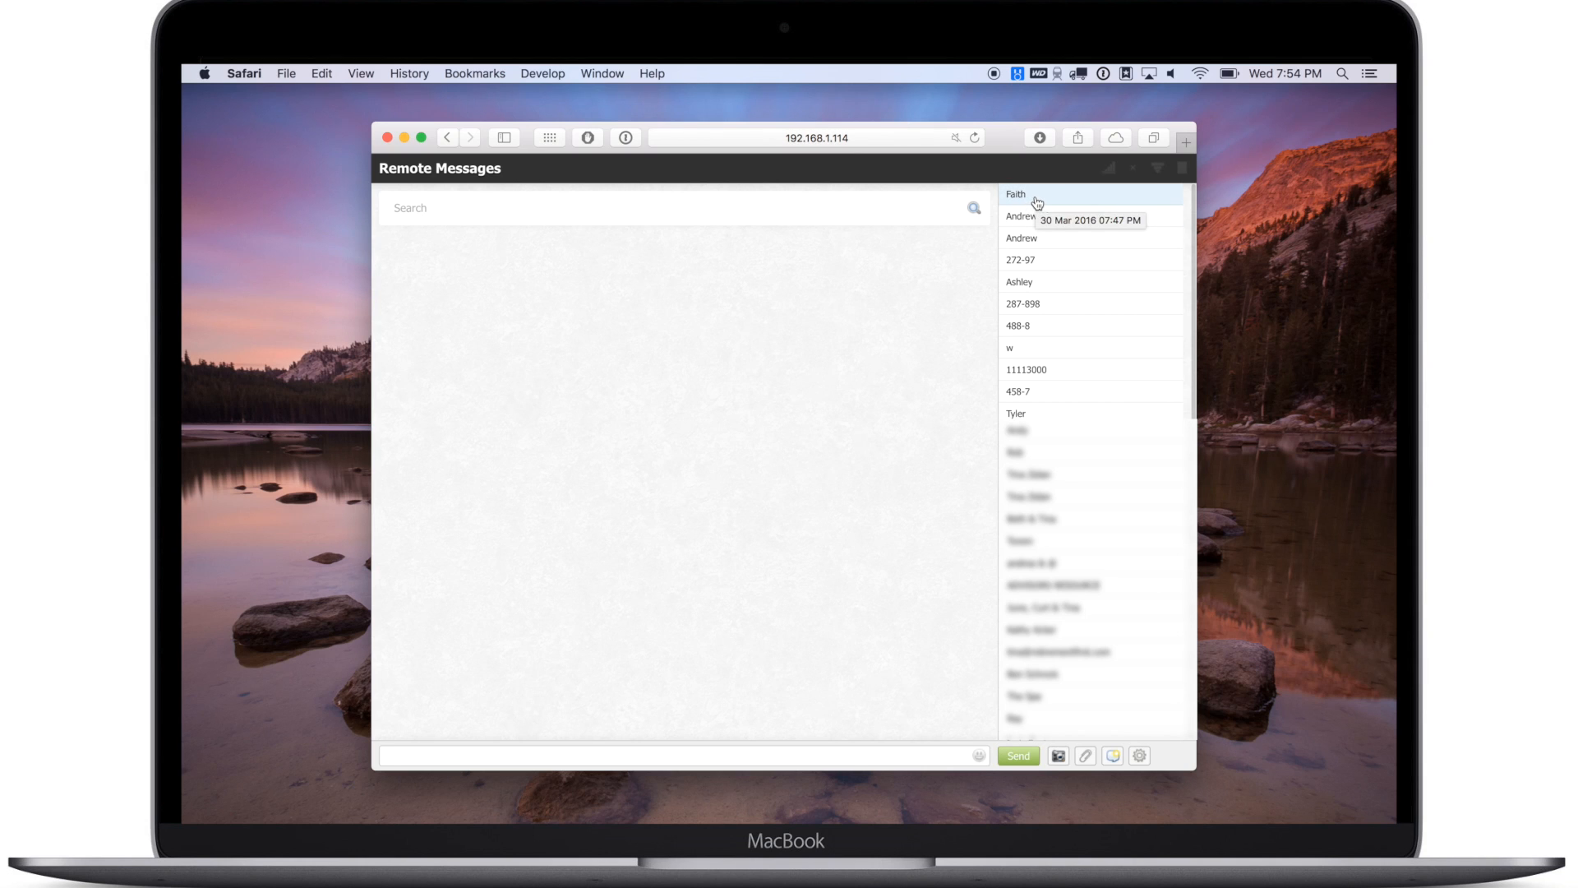
Step: Send 'What movie are you thinking?!' with an Objects emoji in the top conversation
{"action": "left_click", "coordinate": [1017, 193]}
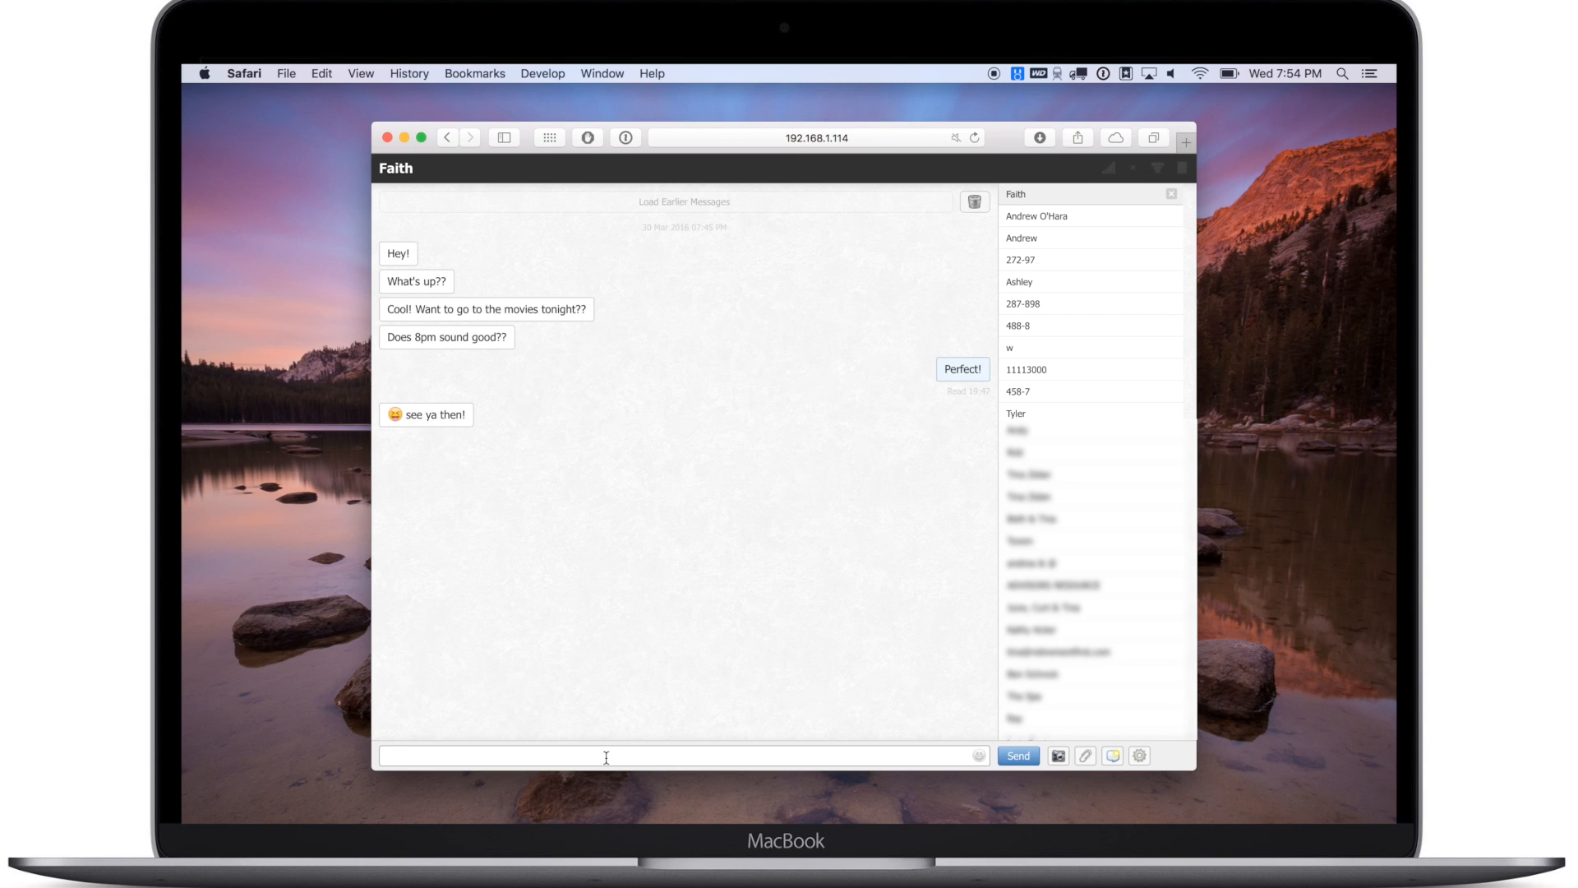
{"action": "type", "text": "What movie are you thinking?!"}
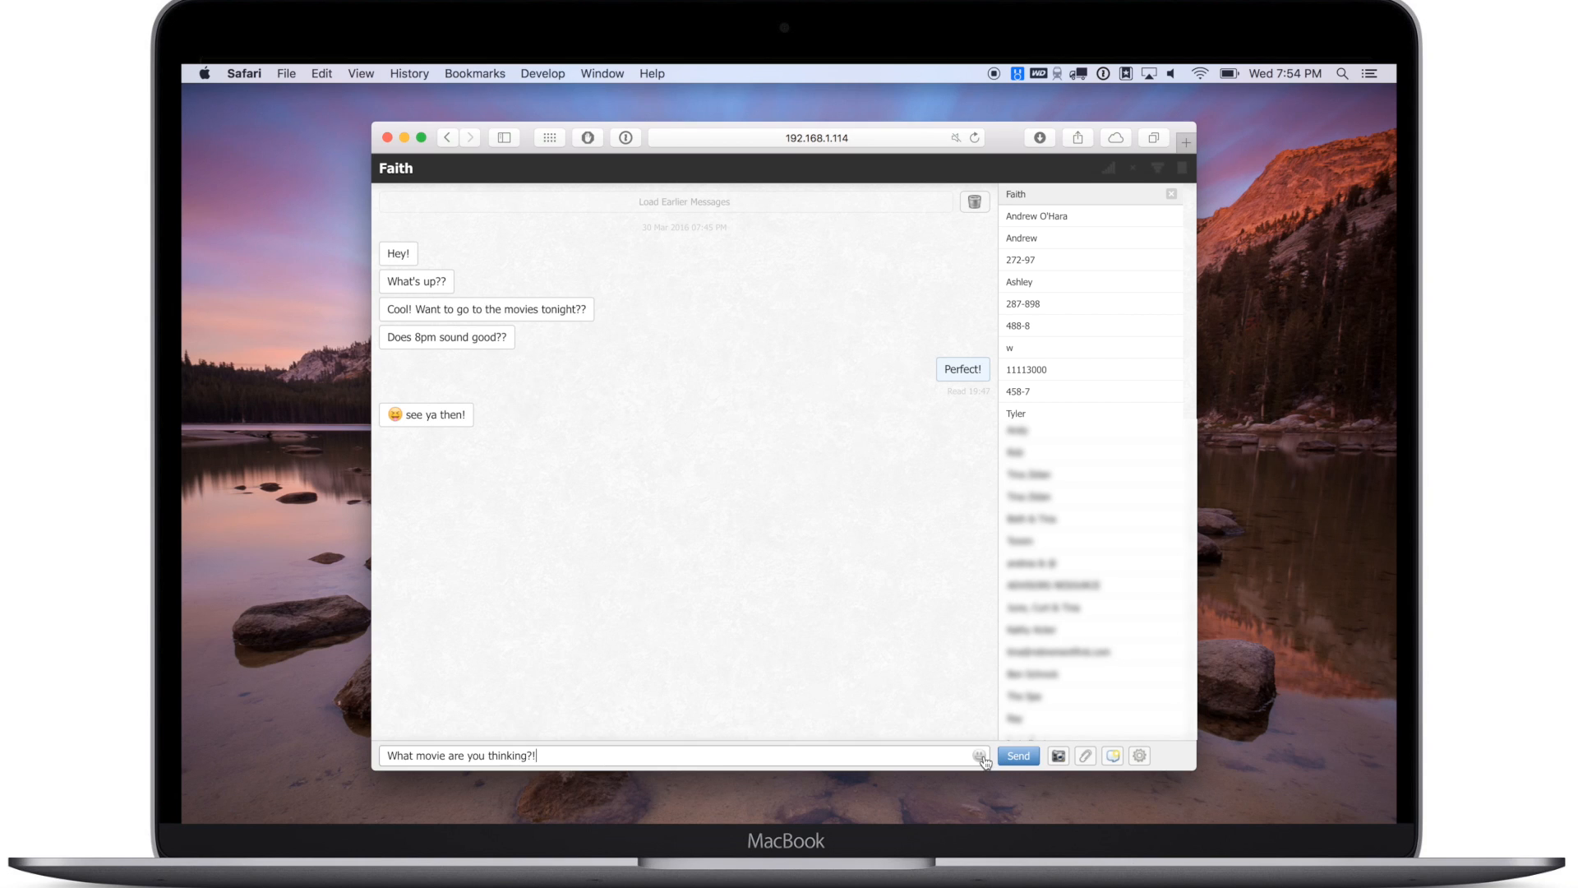
{"action": "left_click", "coordinate": [978, 755]}
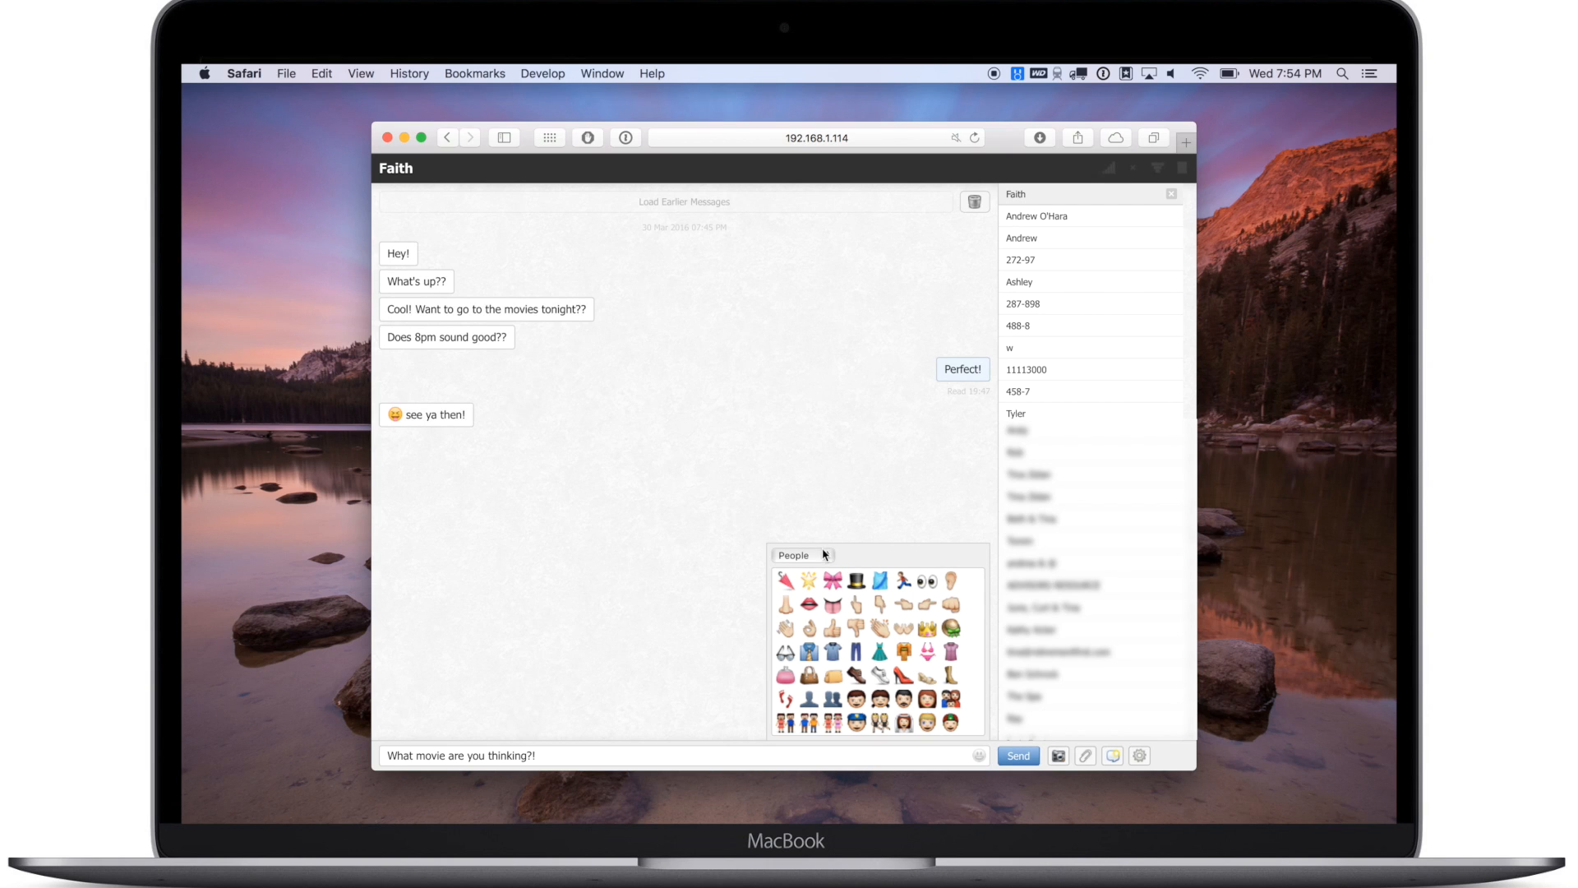
{"action": "left_click", "coordinate": [796, 554]}
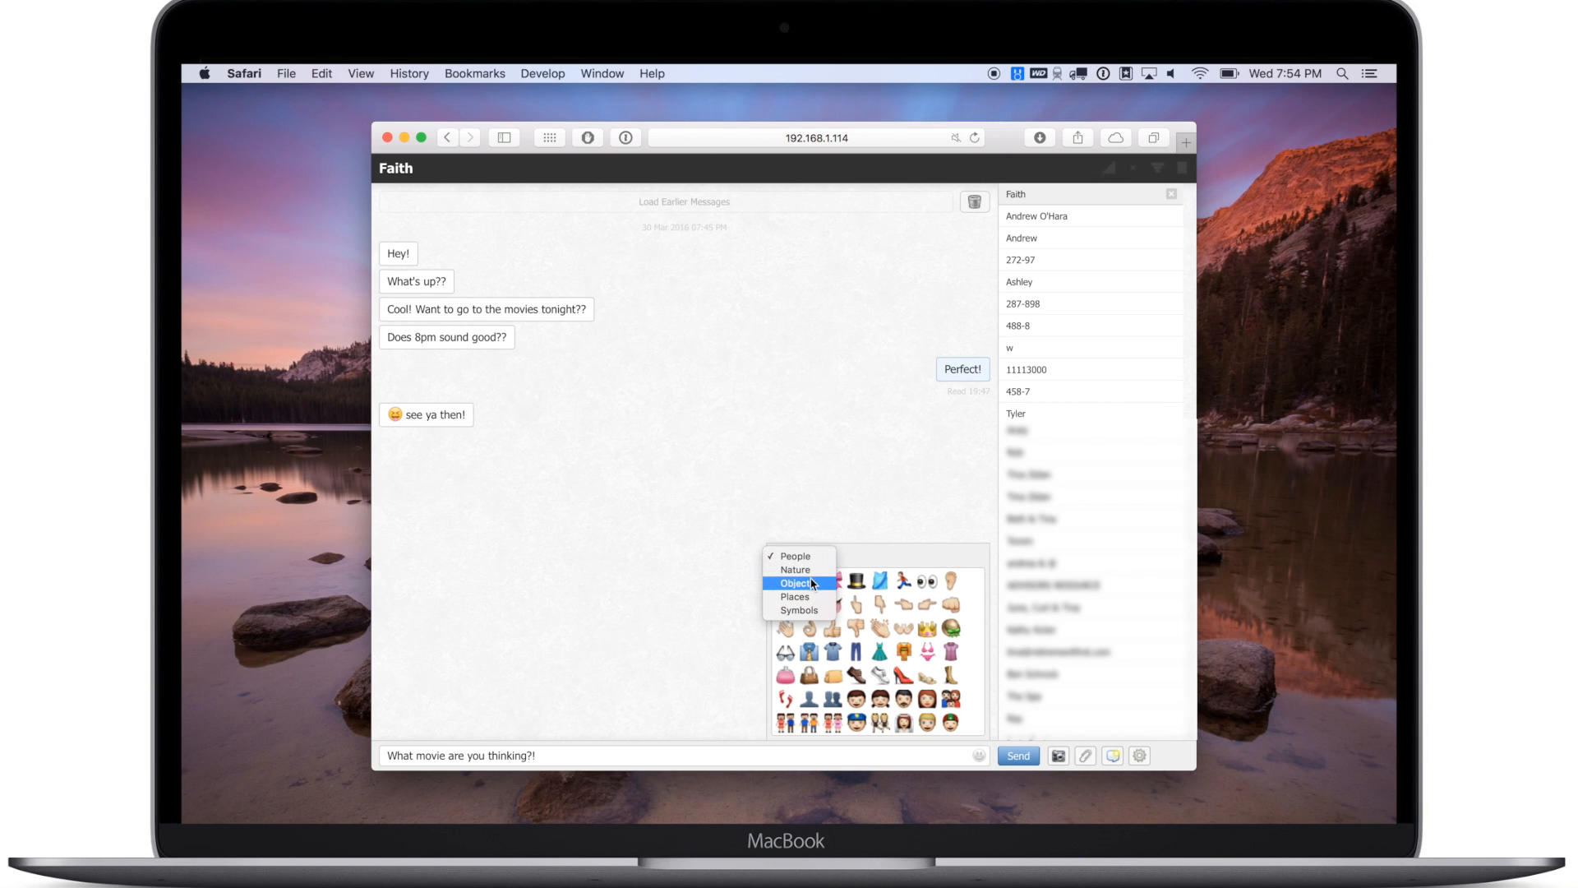
{"action": "left_click", "coordinate": [796, 583]}
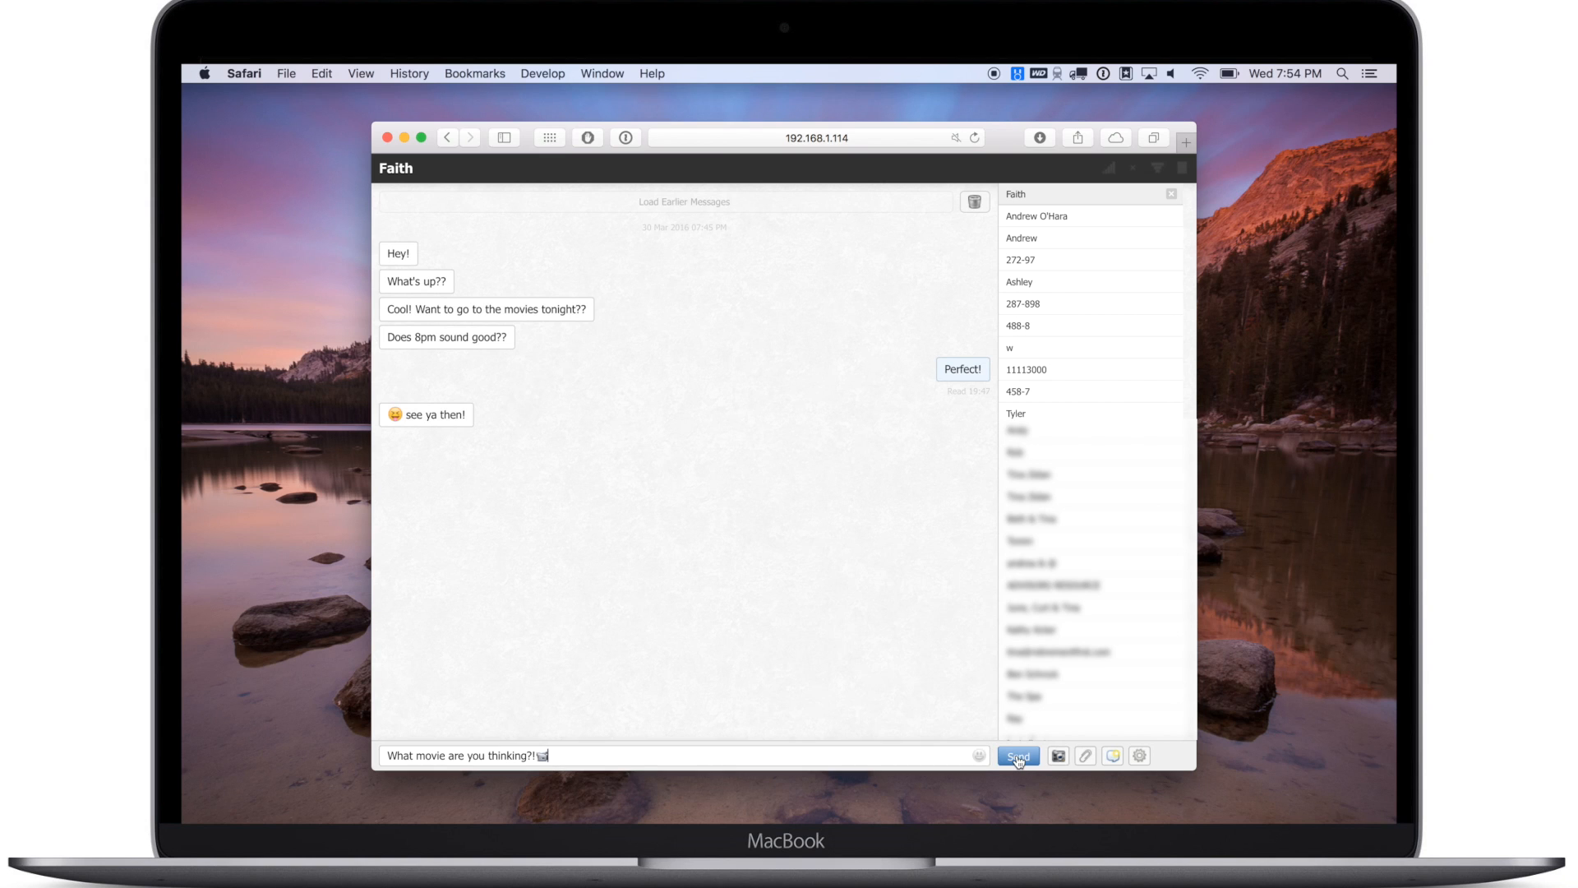
{"action": "left_click", "coordinate": [1018, 756]}
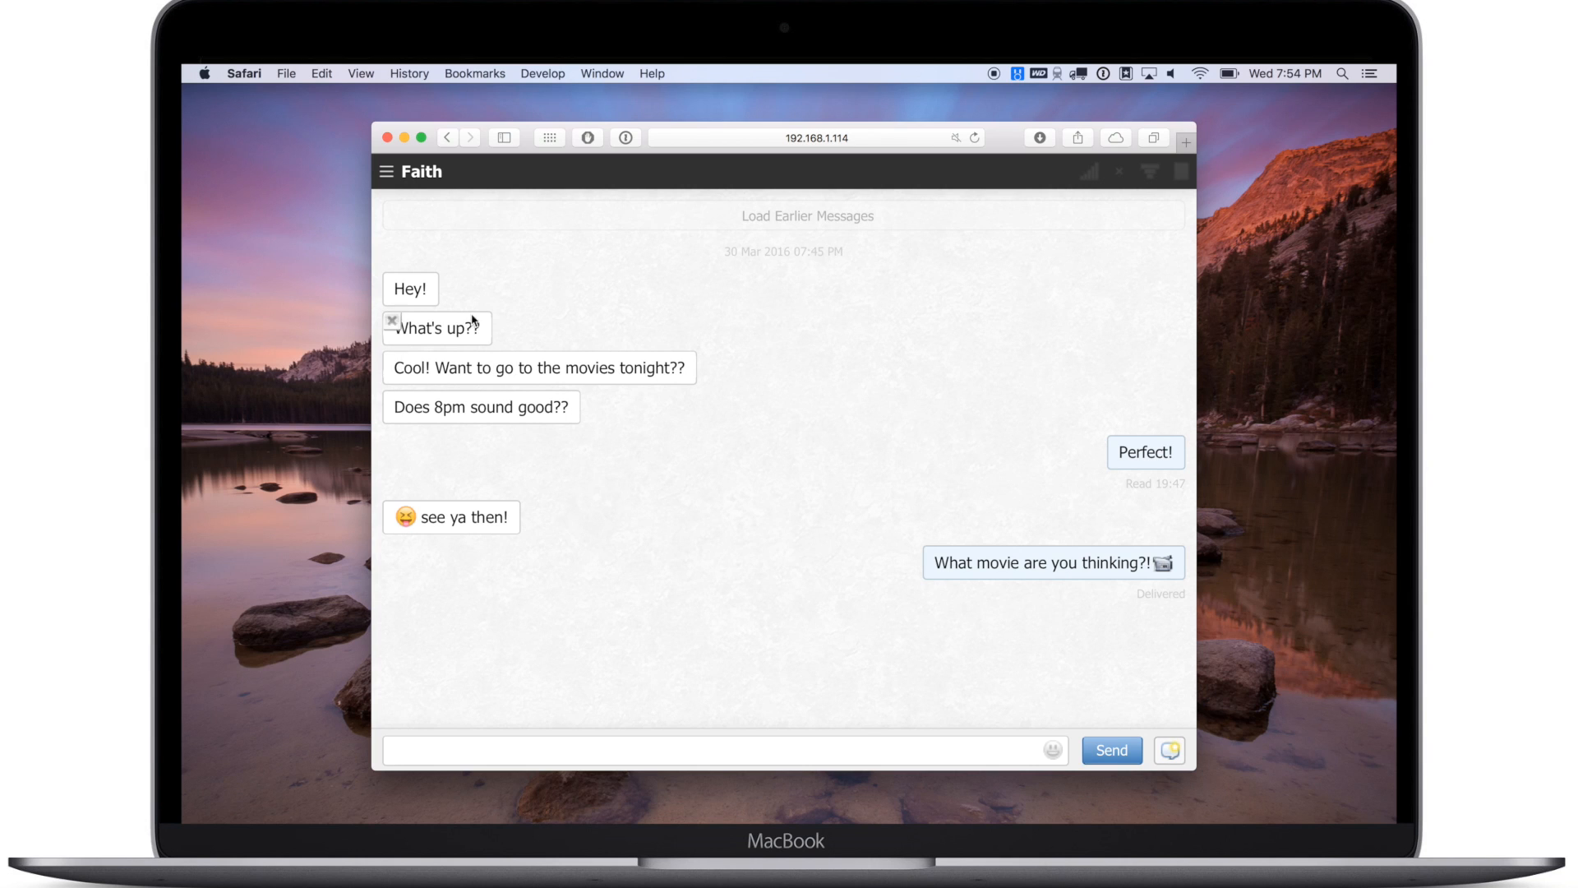
{"action": "left_click", "coordinate": [386, 171]}
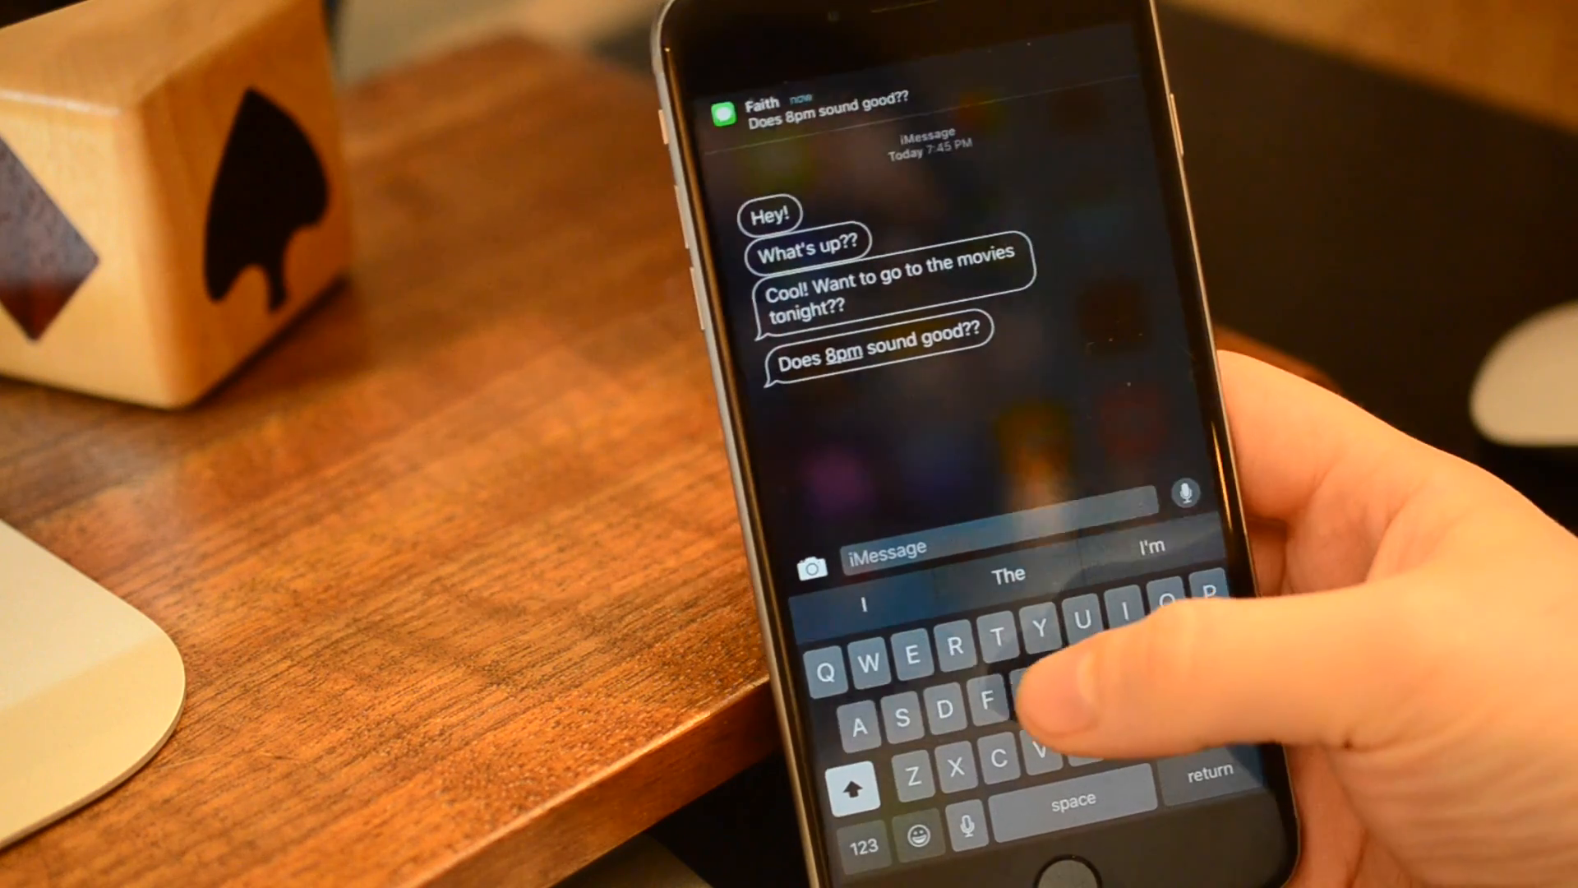
Step: Start a Couria quick reply to the movie-plans notification, typing 'Perfe'
{"action": "type", "text": "Perfe"}
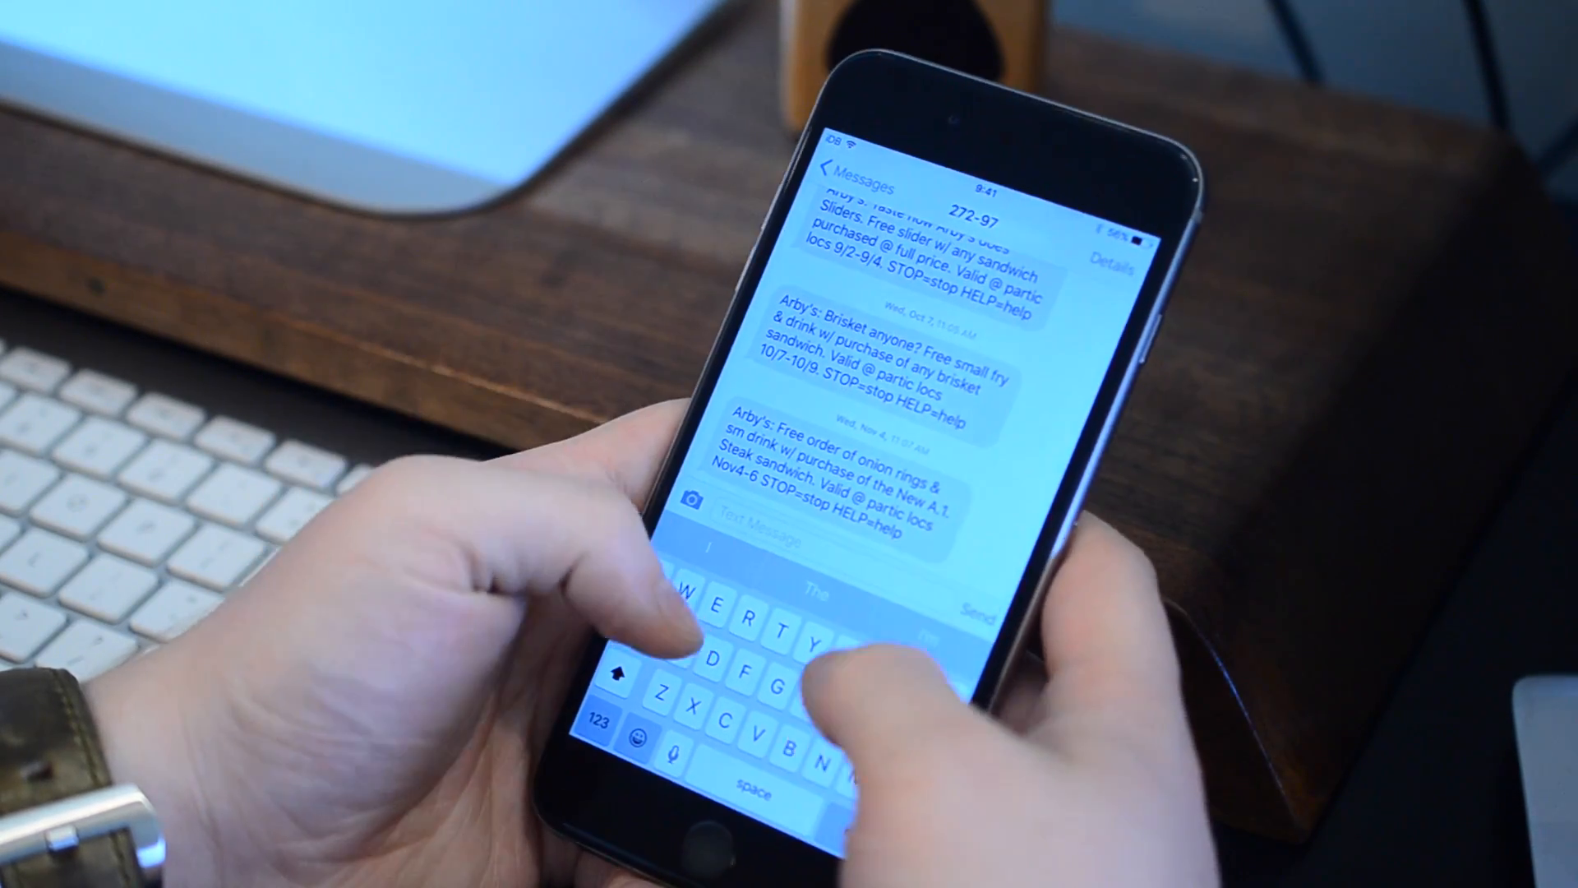
Step: Type 'I think we should be friend' in the 272-97 thread, then go home
{"action": "type", "text": "I think we"}
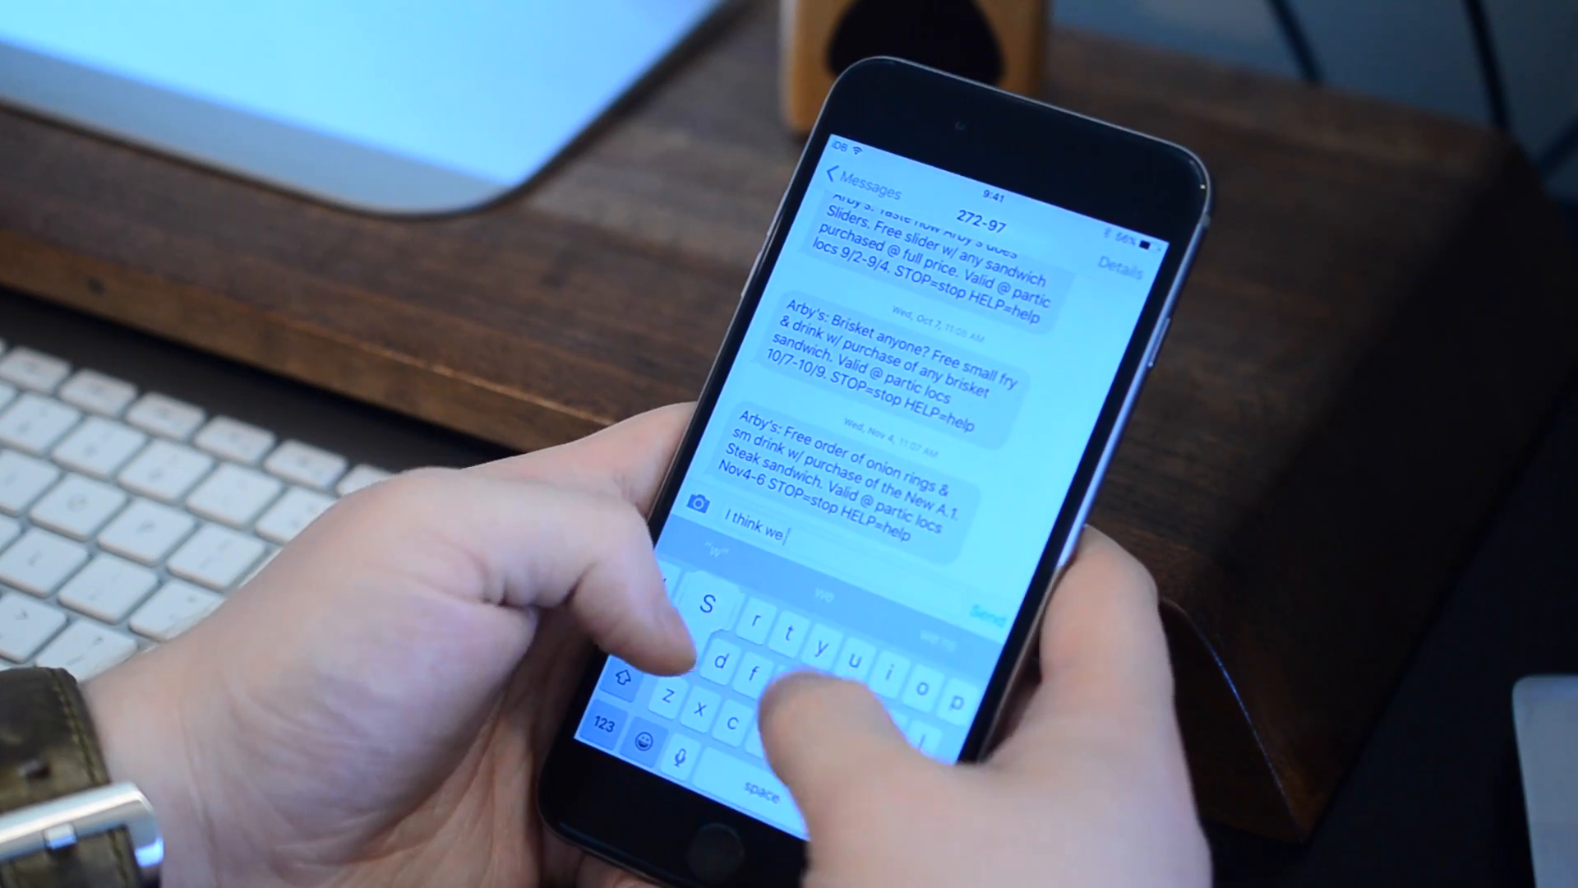
{"action": "type", "text": "should be friend"}
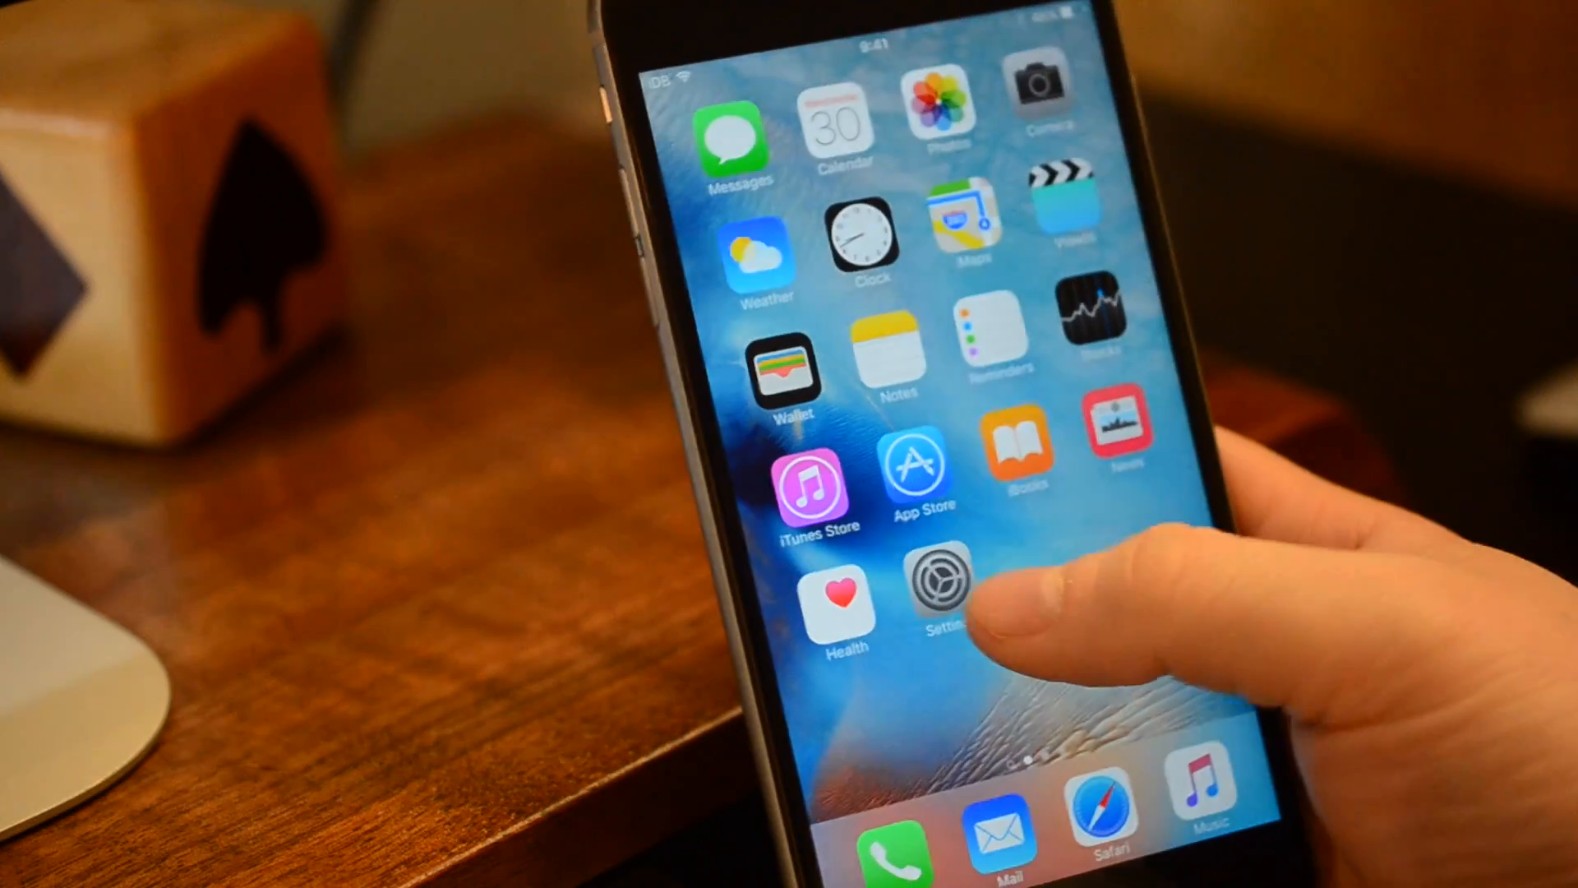
{"action": "left_click", "coordinate": [940, 584]}
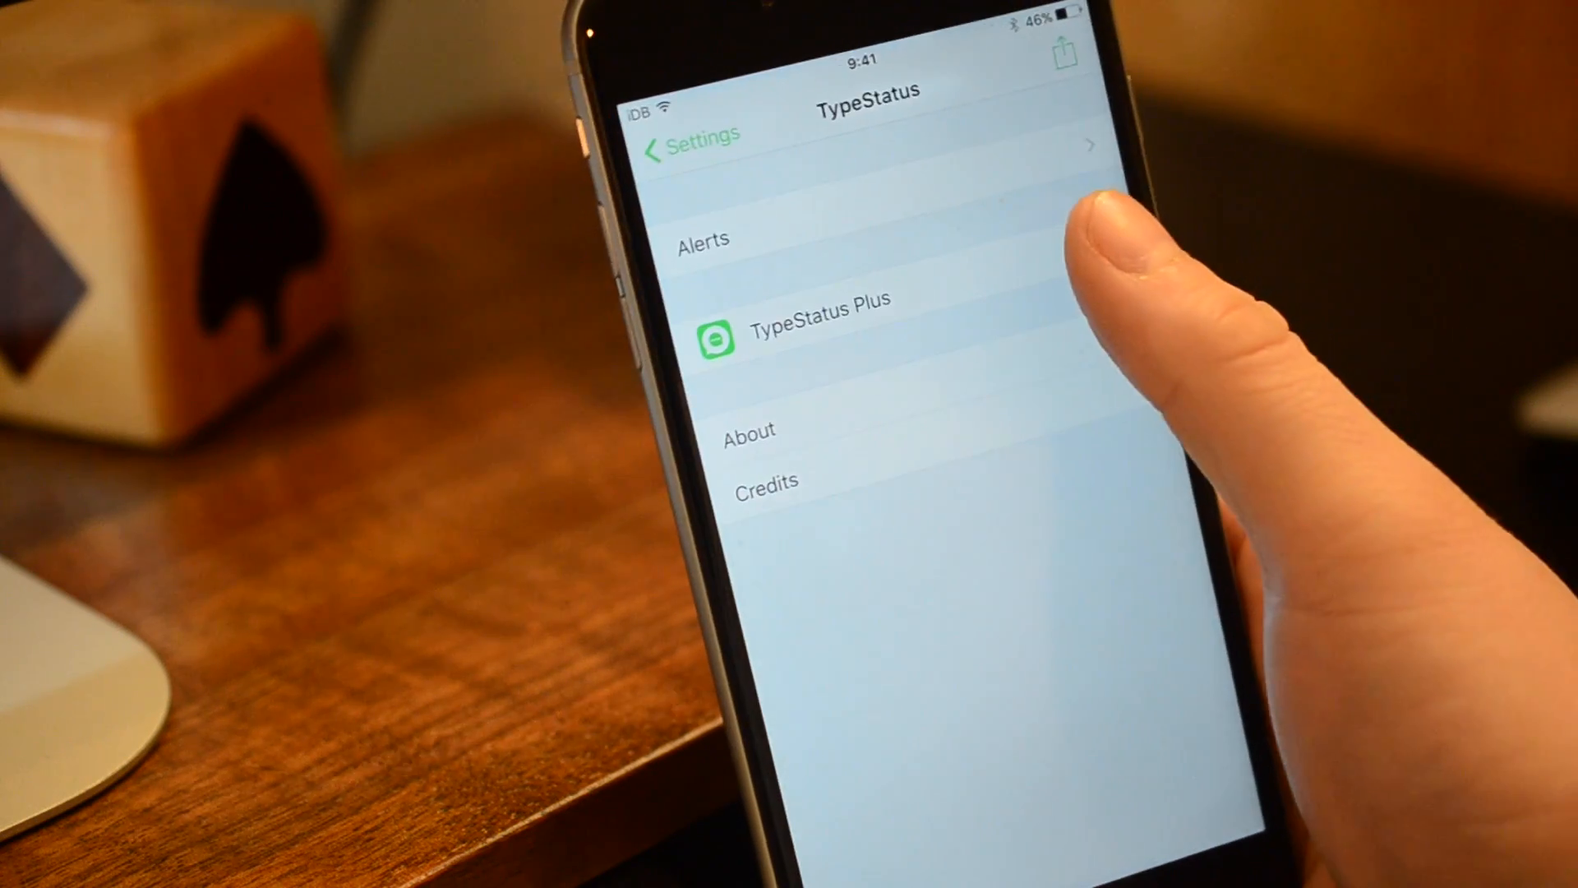
Step: Open the TypeStatus page showing its alerts and TypeStatus Plus options
{"action": "left_click", "coordinate": [703, 239]}
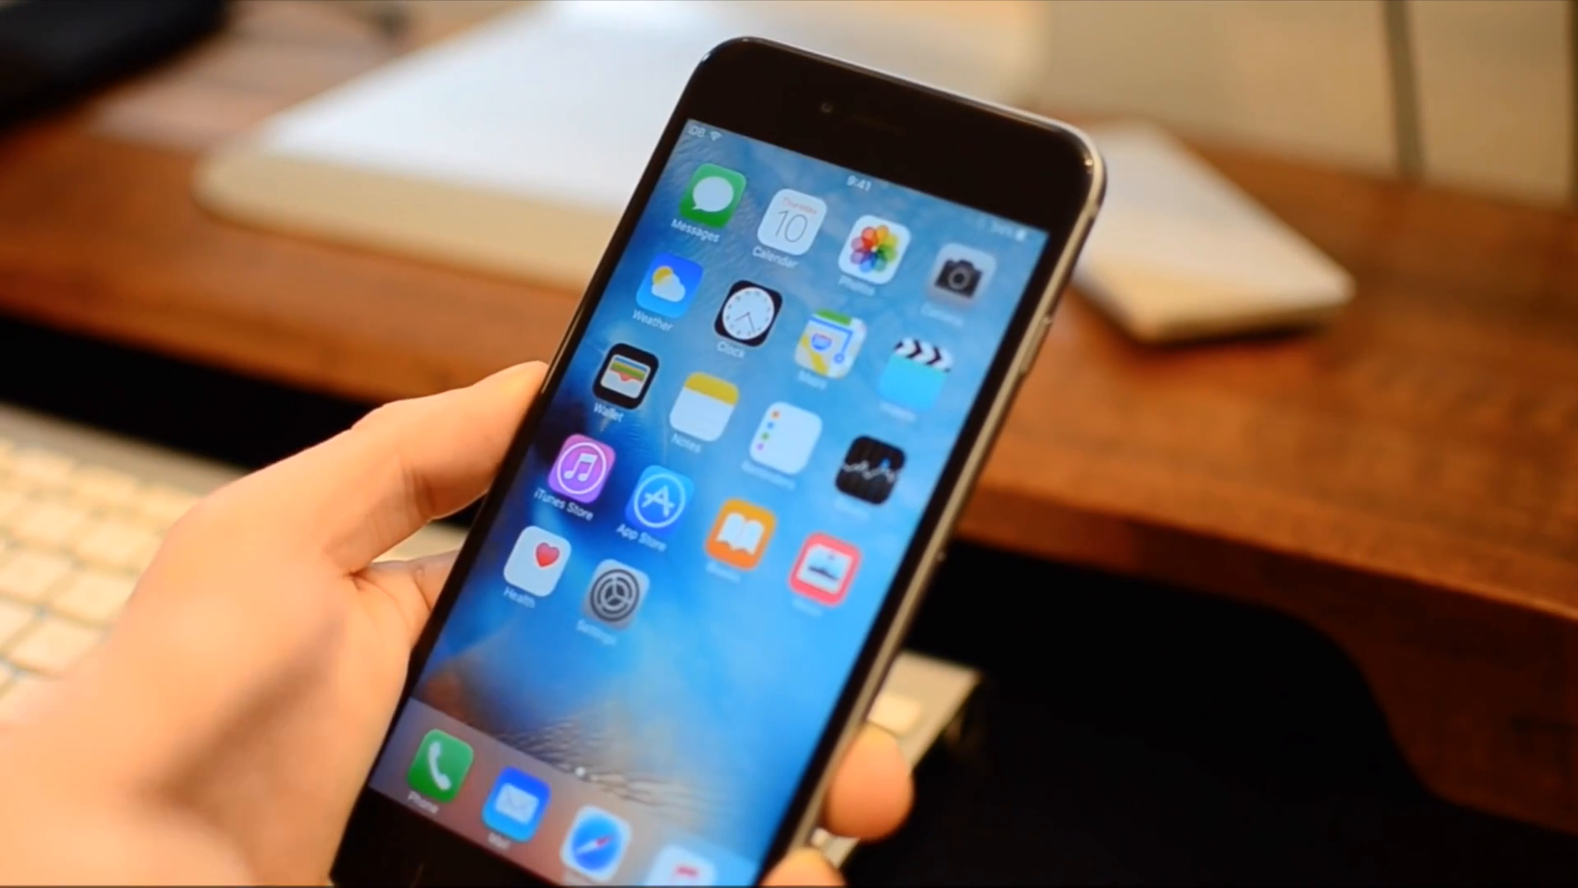
Step: Reach the Settings tweak section listing CKCounter, Couria and Nuntius
{"action": "left_click", "coordinate": [714, 202]}
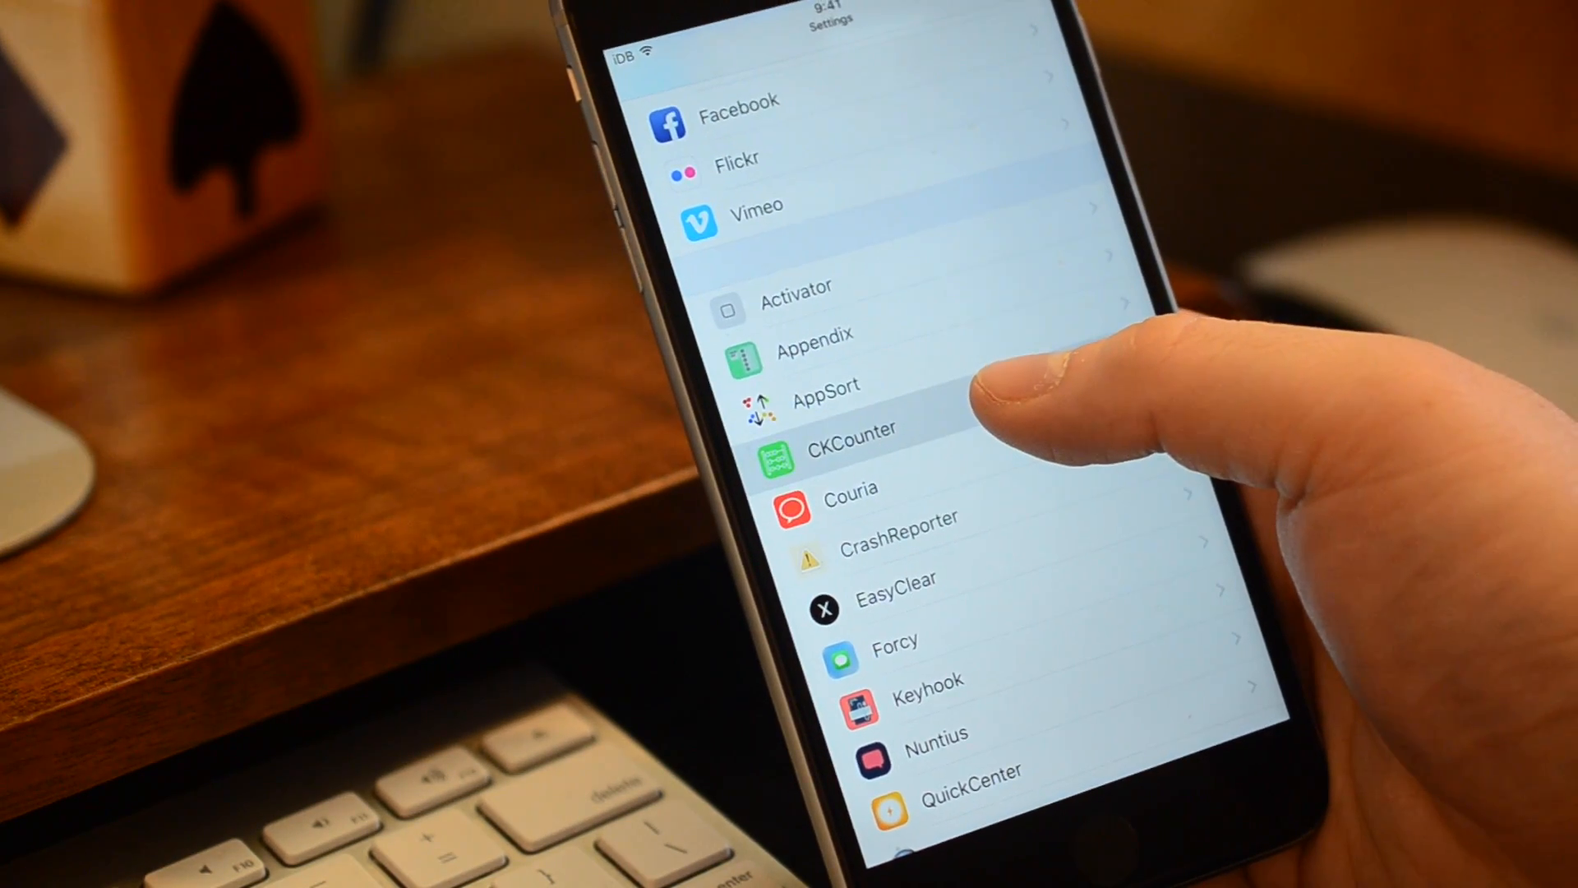
{"action": "left_click", "coordinate": [851, 429]}
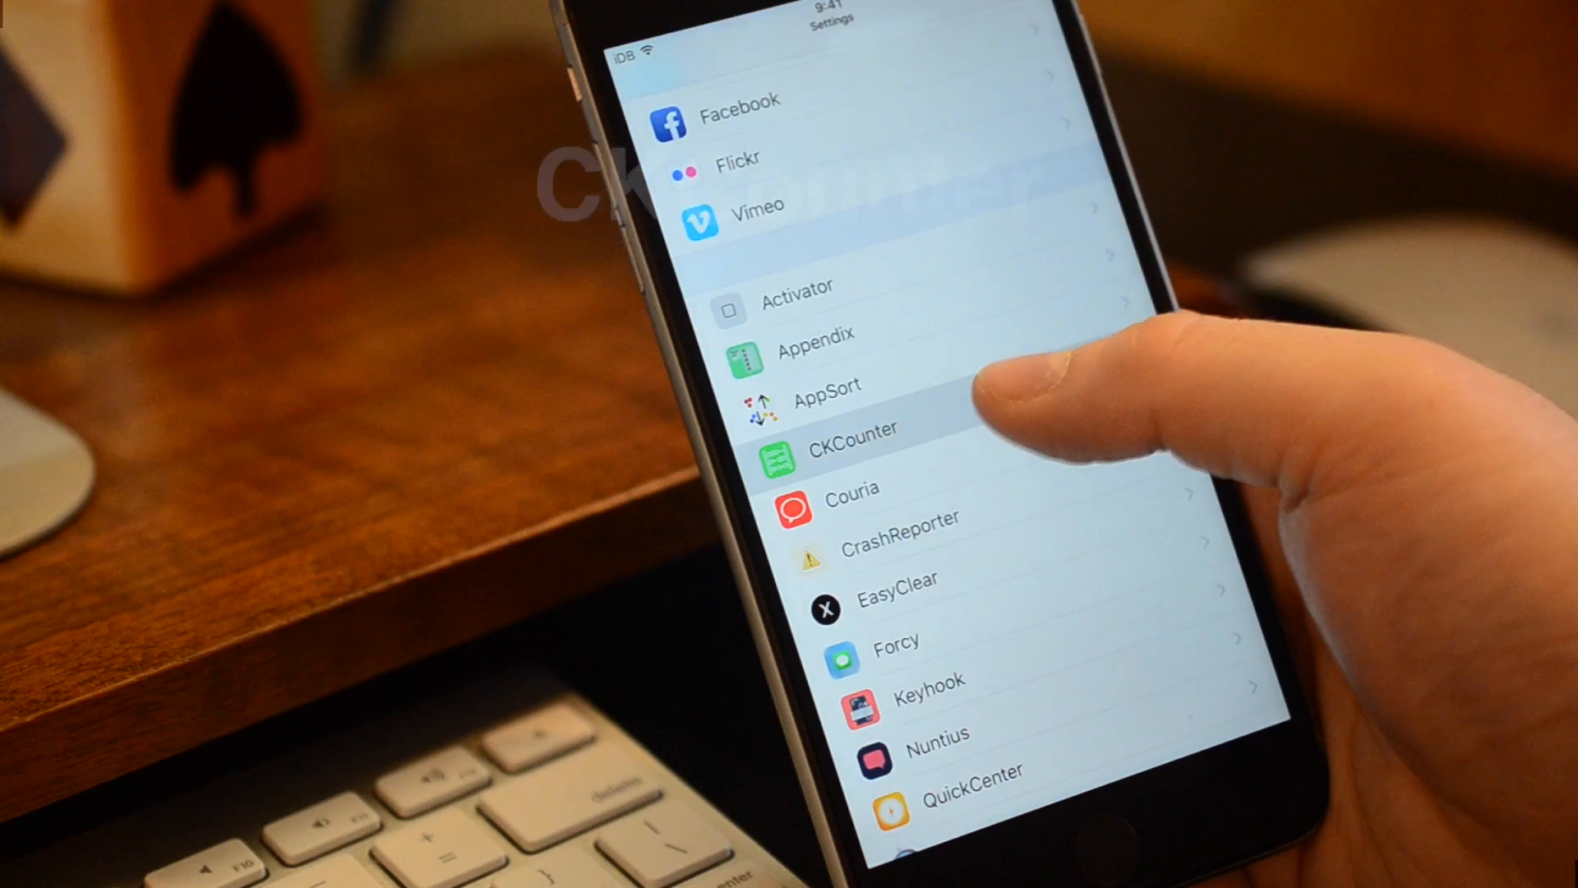
Step: Visit CKCounter settings, then view per-thread message counts in the Messages list
{"action": "left_click", "coordinate": [851, 426]}
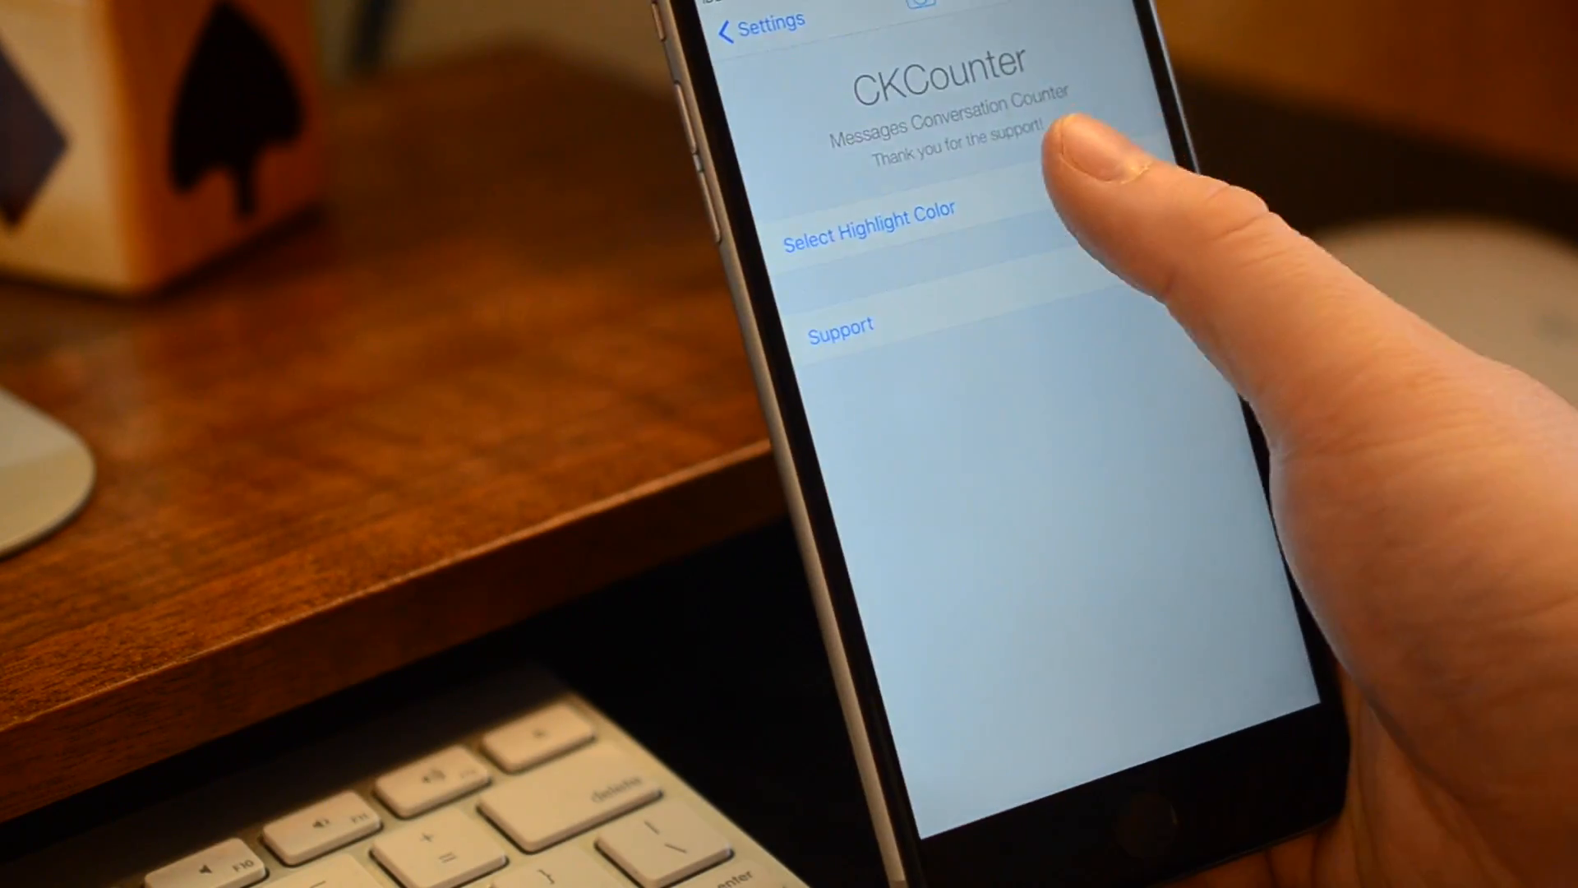
{"action": "left_click", "coordinate": [874, 211]}
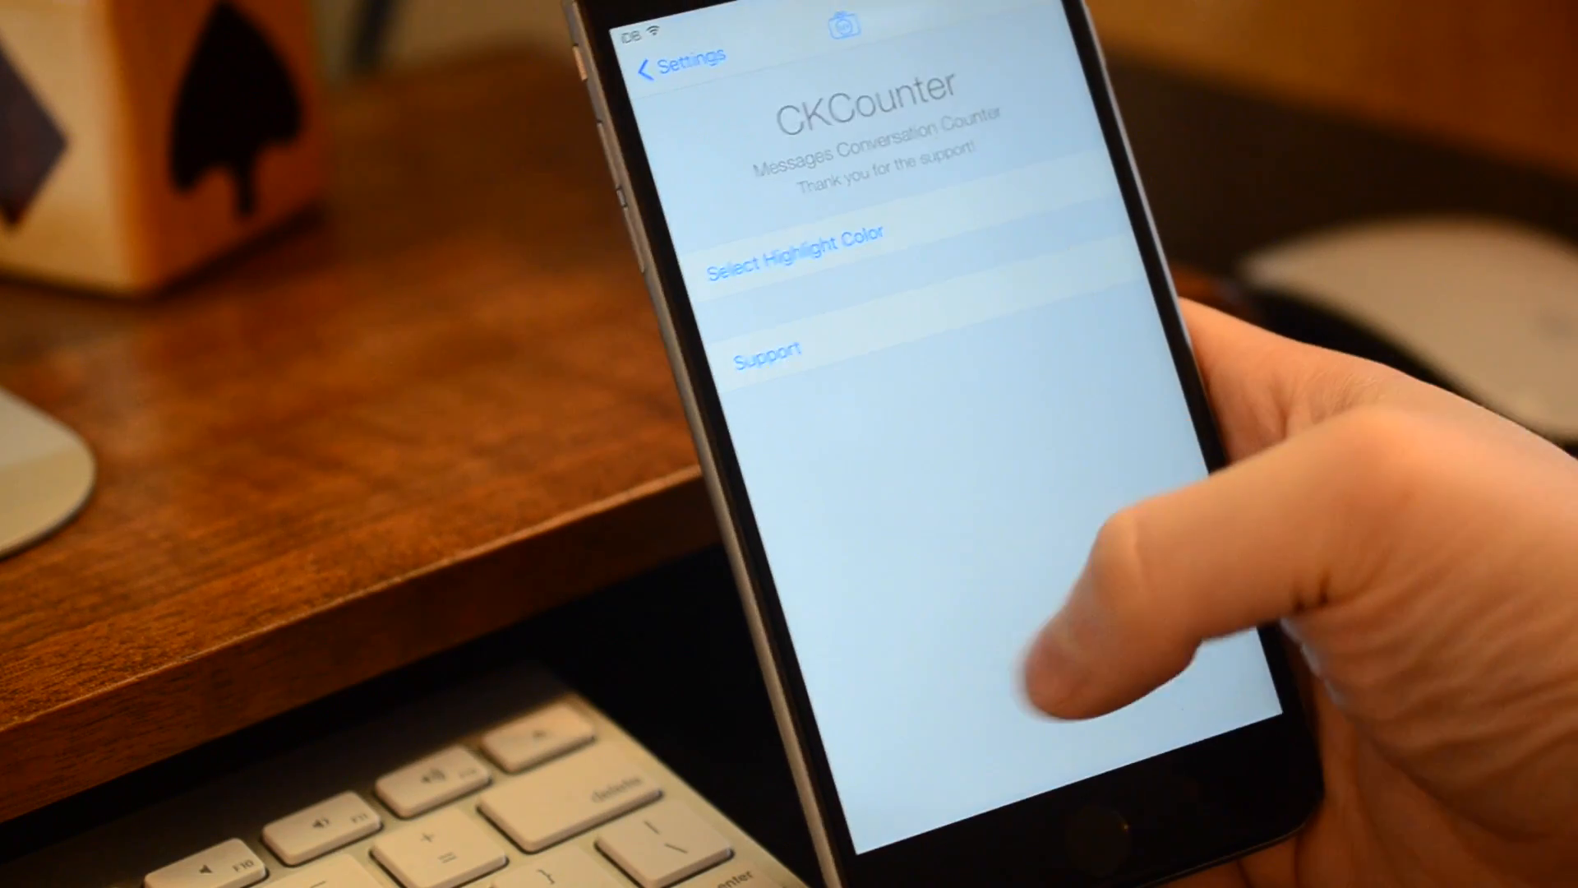
{"action": "key", "text": "home"}
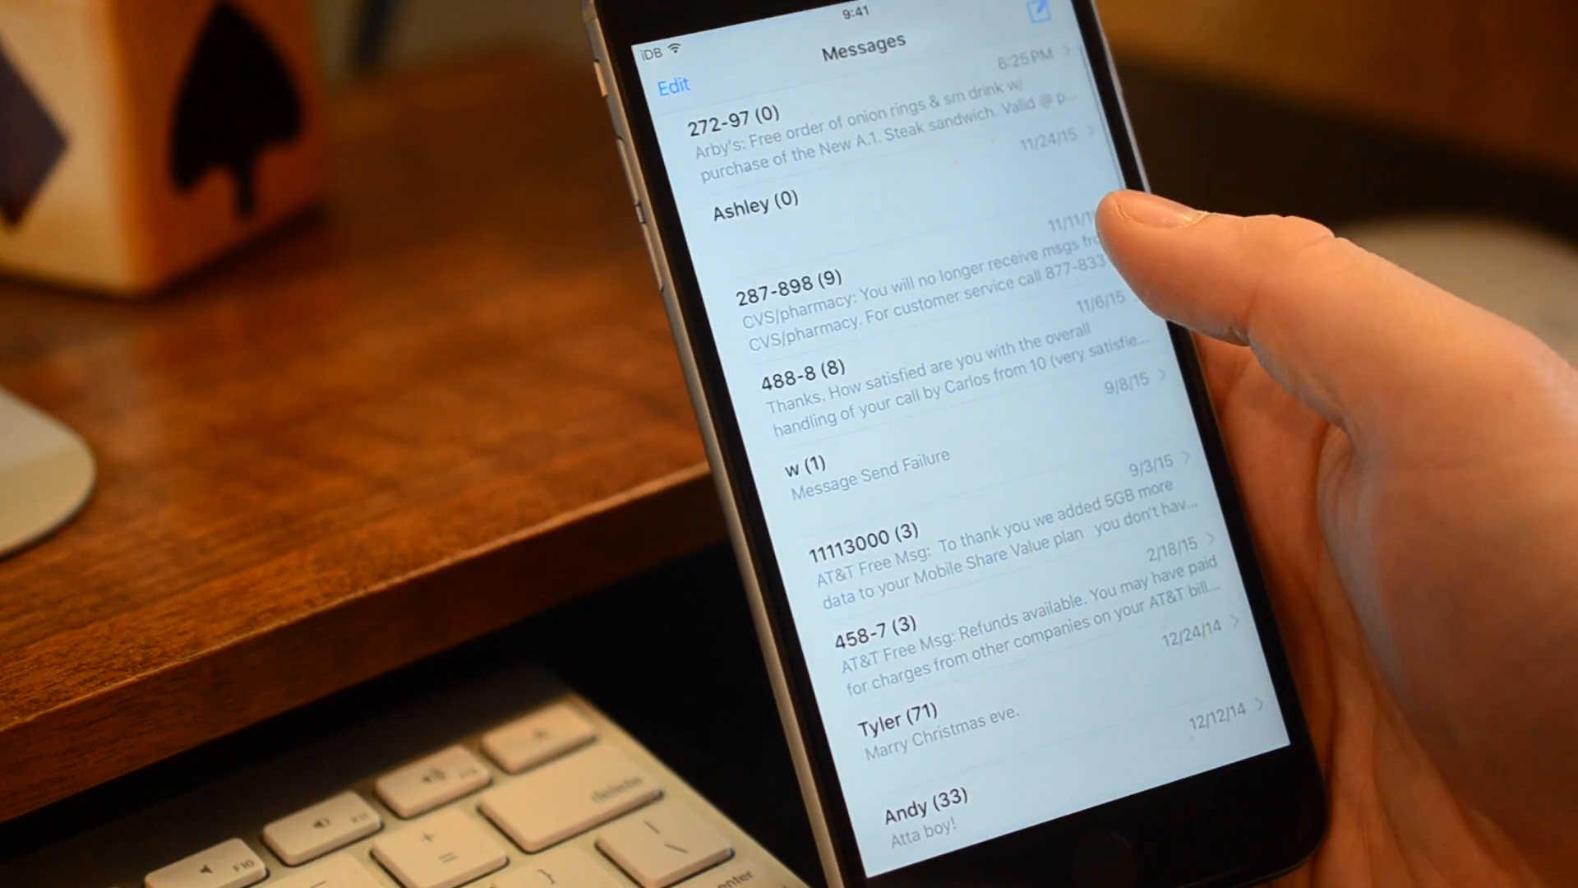
{"action": "scroll", "scroll_direction": "down", "scroll_amount": 3}
{"action": "type", "text": "Hey!"}
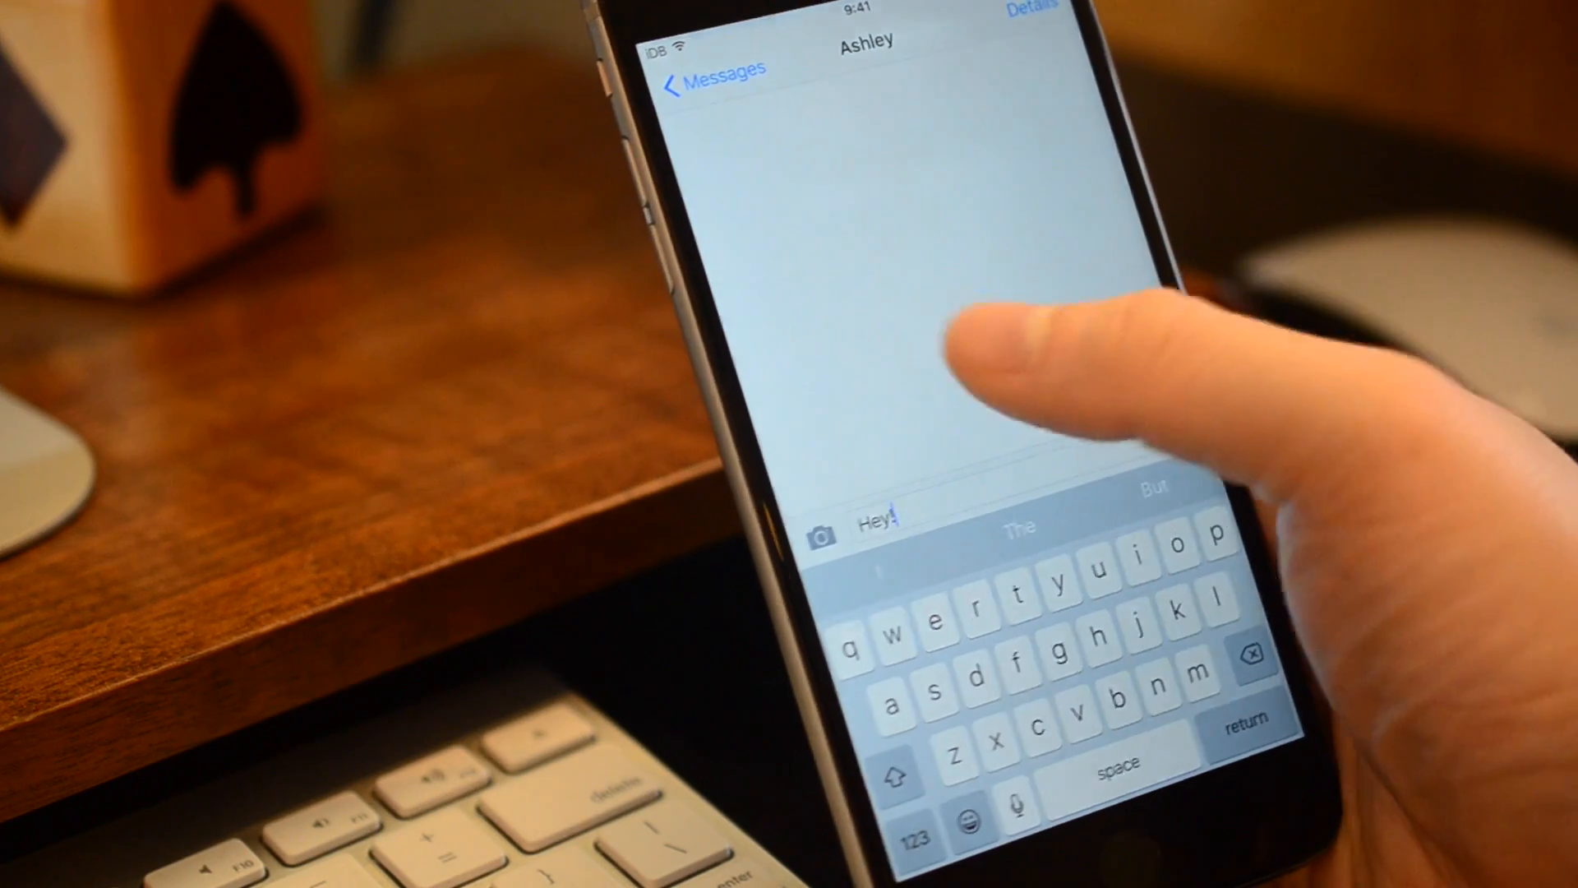
{"action": "left_click", "coordinate": [715, 68]}
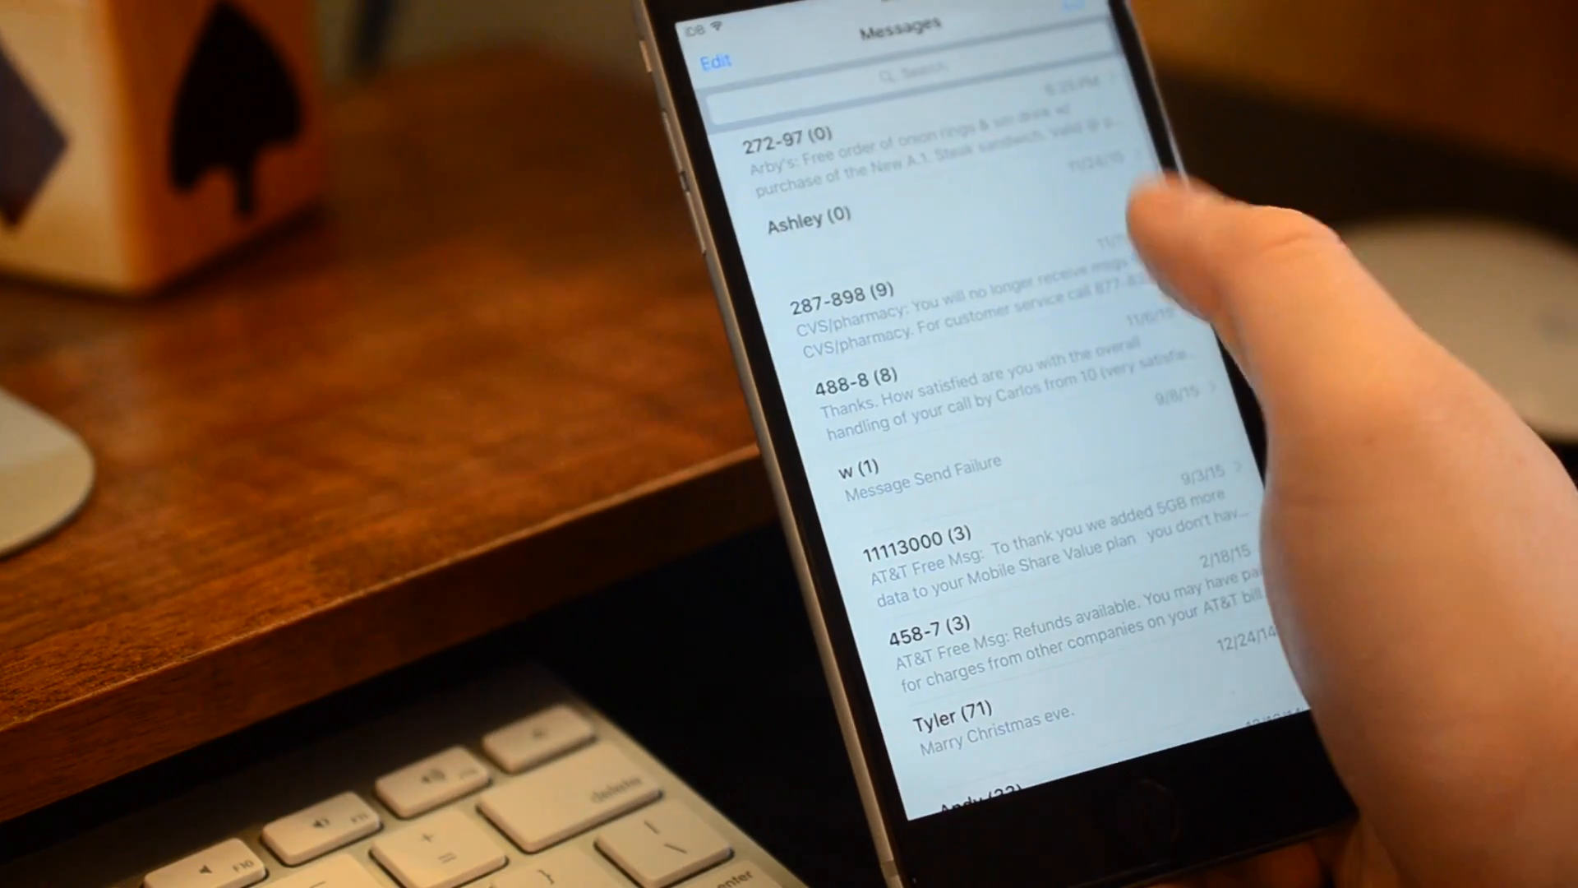